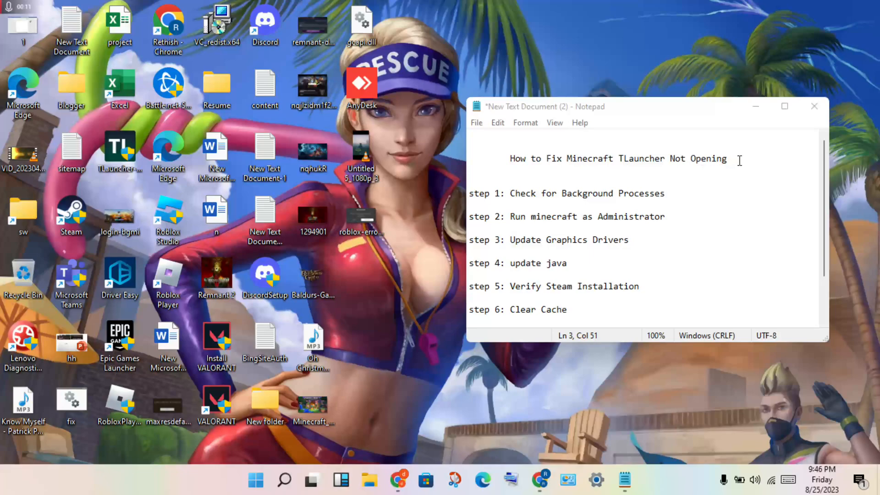
{"action": "mouse_move", "coordinate": [761, 109]}
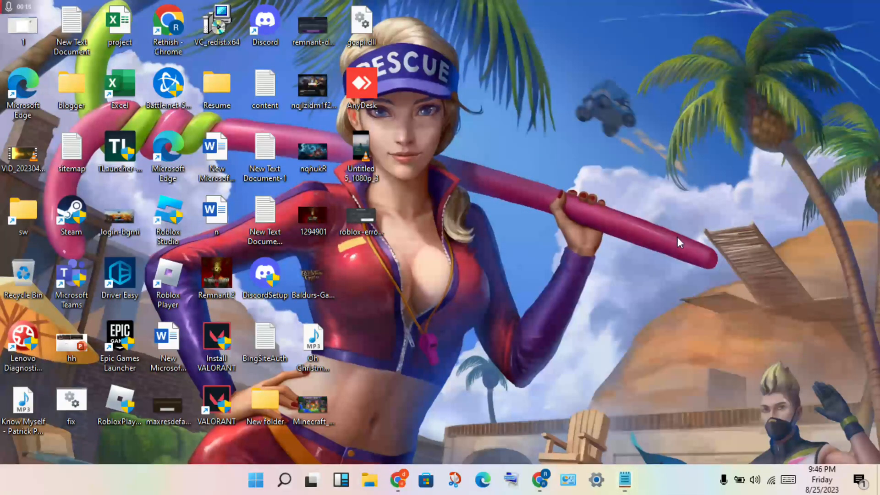
{"action": "mouse_move", "coordinate": [656, 296]}
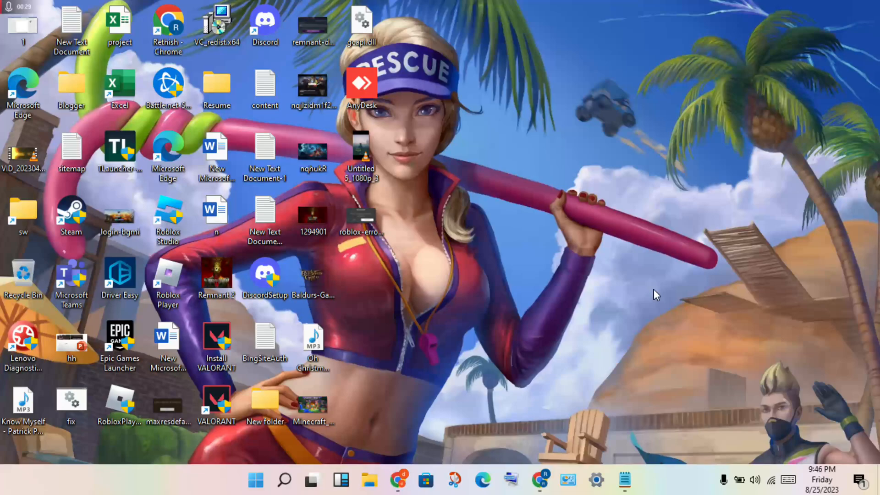
{"action": "mouse_move", "coordinate": [624, 479]}
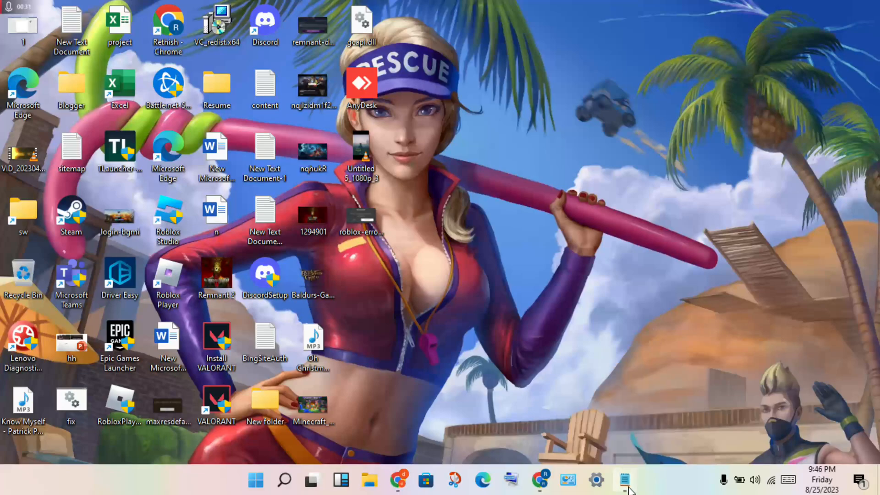
Restore the TLauncher fix list from the taskbar and maximize it to show all nine steps.
{"action": "left_click", "coordinate": [624, 480]}
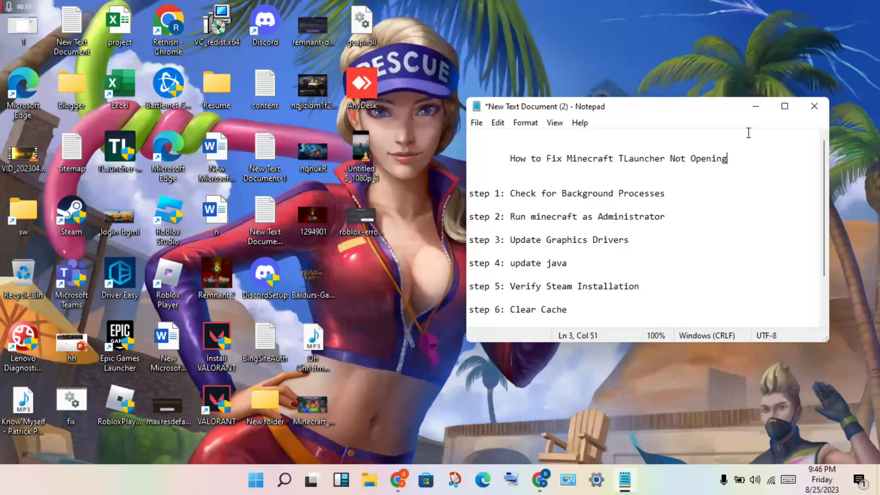
{"action": "mouse_move", "coordinate": [784, 107]}
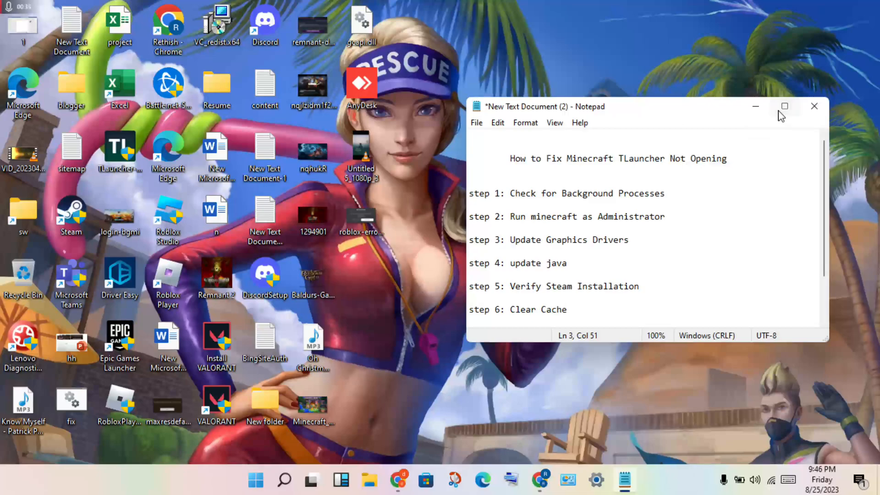
{"action": "left_click", "coordinate": [785, 106]}
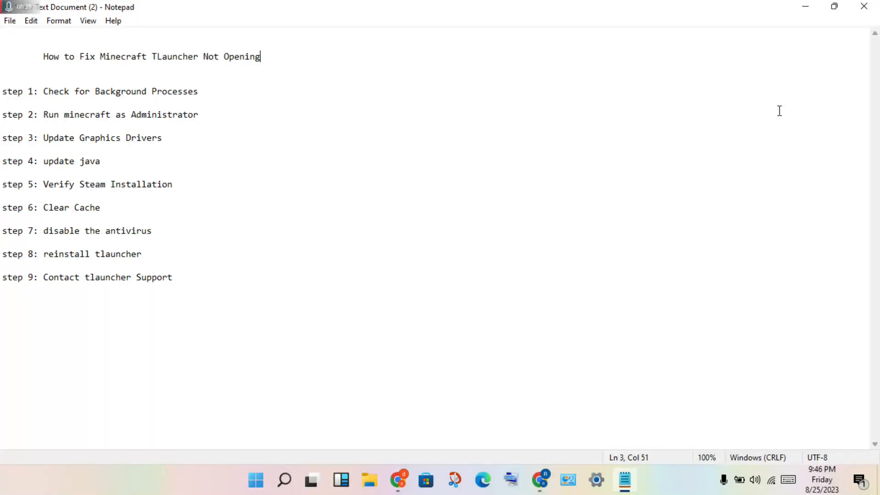
{"action": "mouse_move", "coordinate": [489, 201]}
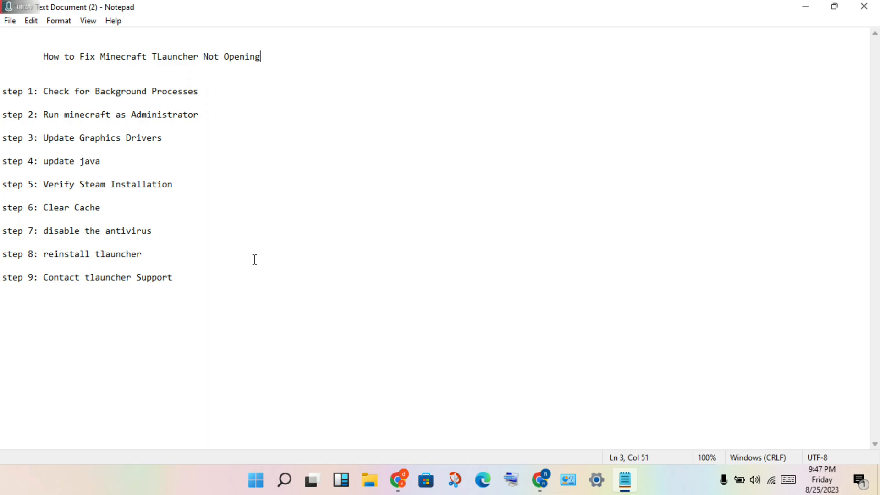
{"action": "mouse_move", "coordinate": [833, 6]}
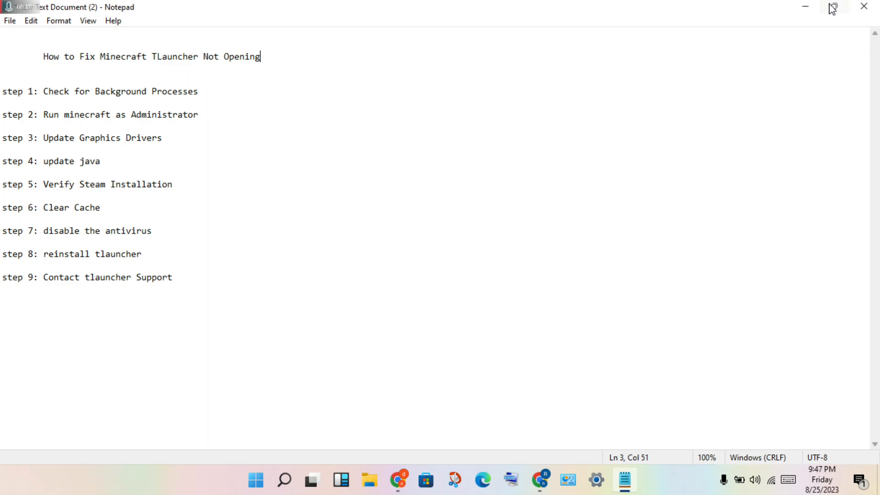
Restore the Notepad window down to its smaller size beside the desktop icons.
{"action": "left_click", "coordinate": [833, 6]}
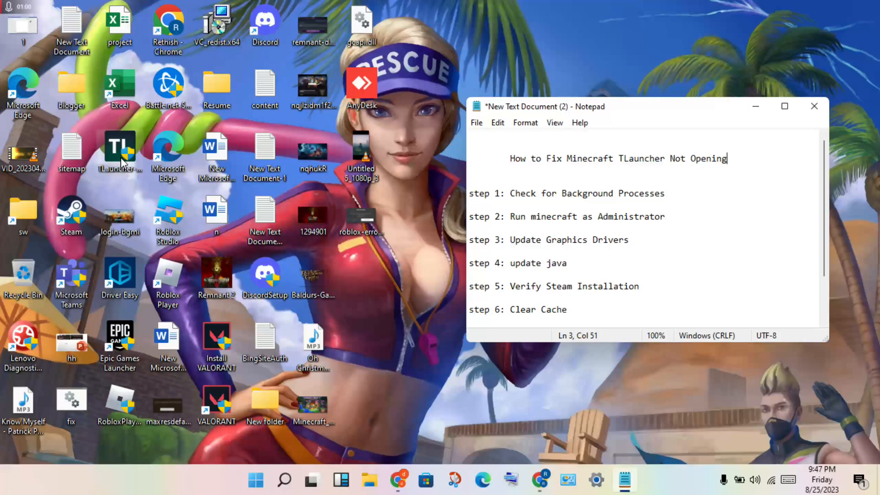
{"action": "mouse_move", "coordinate": [345, 185]}
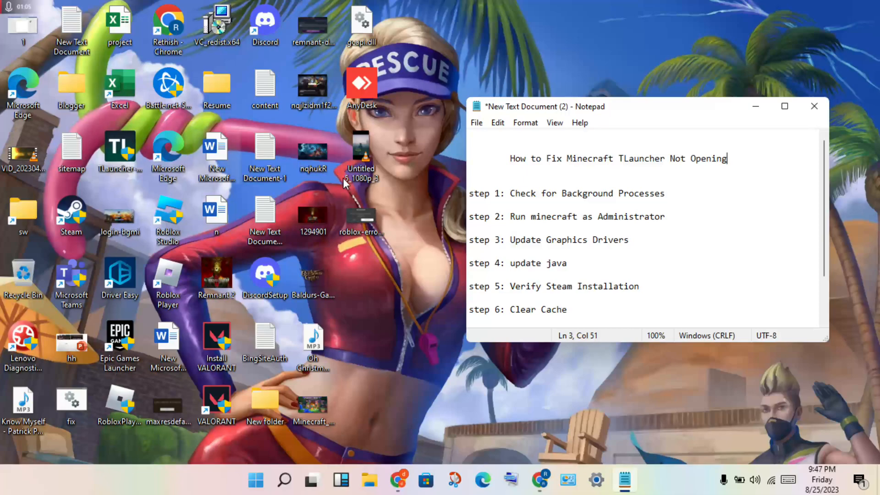
{"action": "mouse_move", "coordinate": [516, 228]}
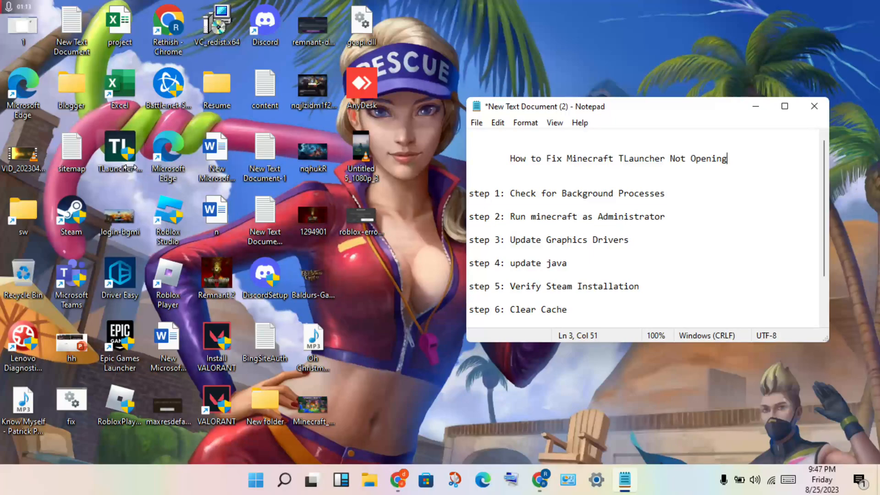
{"action": "mouse_move", "coordinate": [129, 166]}
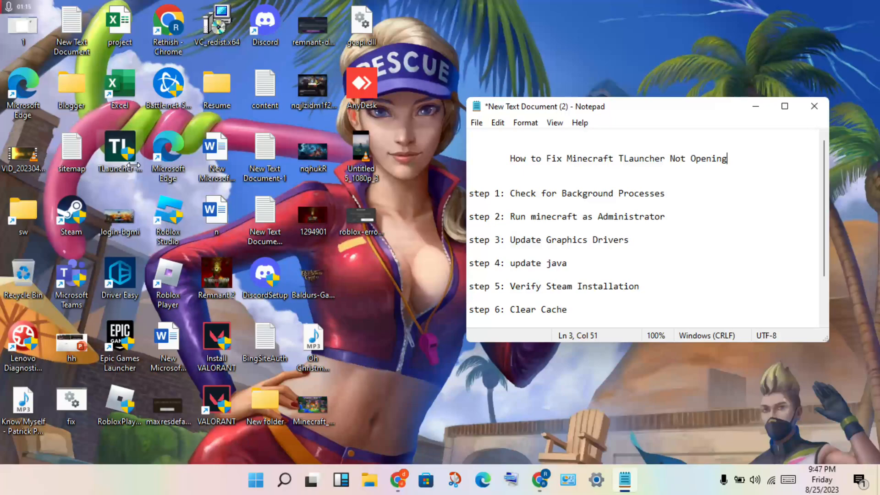
{"action": "mouse_move", "coordinate": [584, 274]}
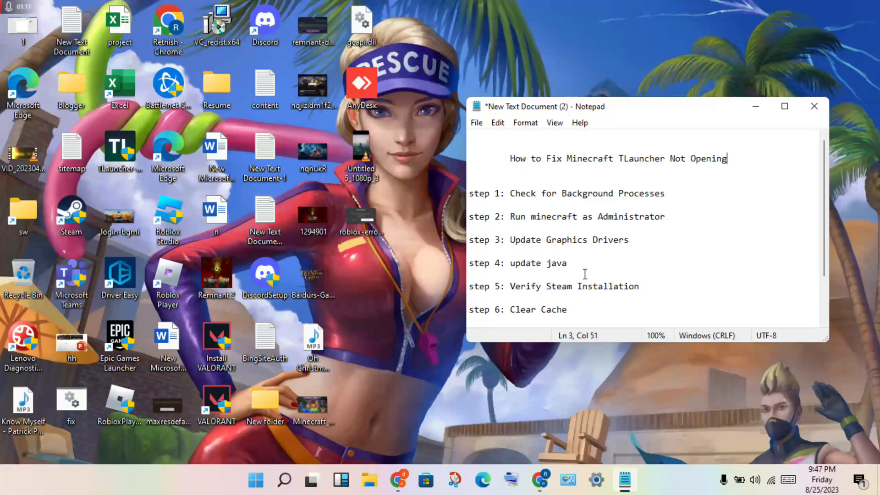
{"action": "mouse_move", "coordinate": [652, 221]}
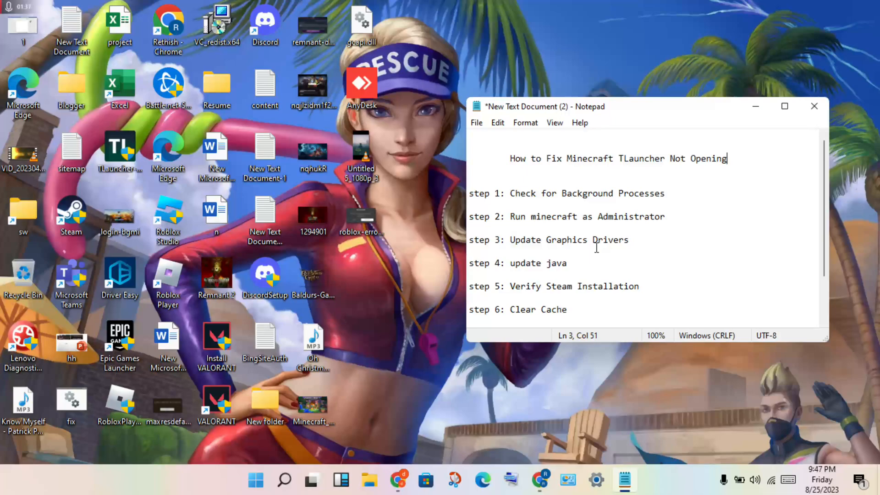
{"action": "mouse_move", "coordinate": [538, 263]}
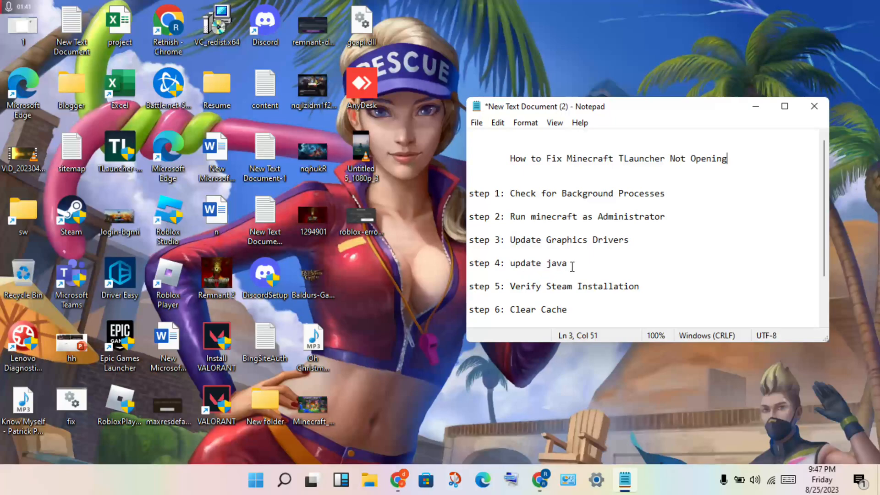
{"action": "mouse_move", "coordinate": [566, 478]}
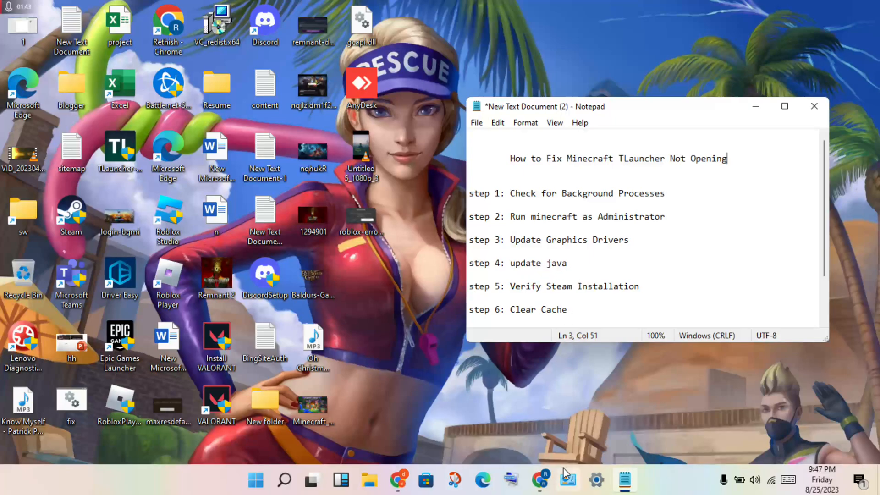
{"action": "mouse_move", "coordinate": [567, 479]}
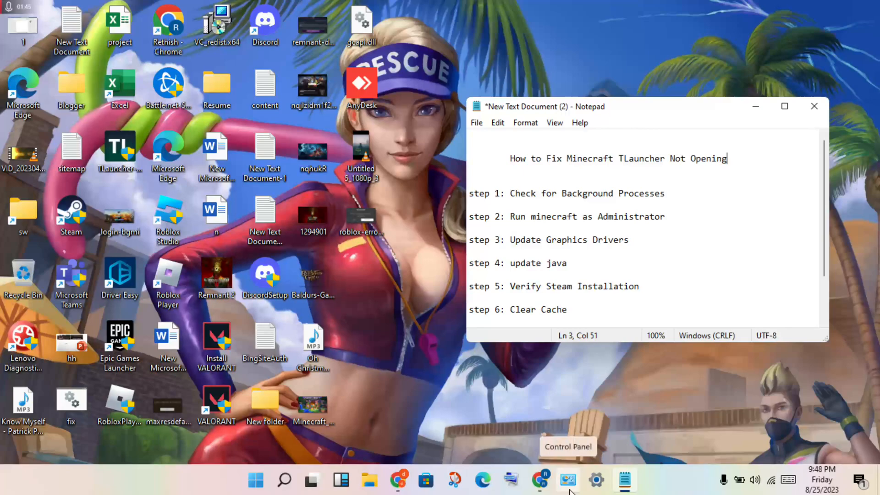
{"action": "mouse_move", "coordinate": [584, 290]}
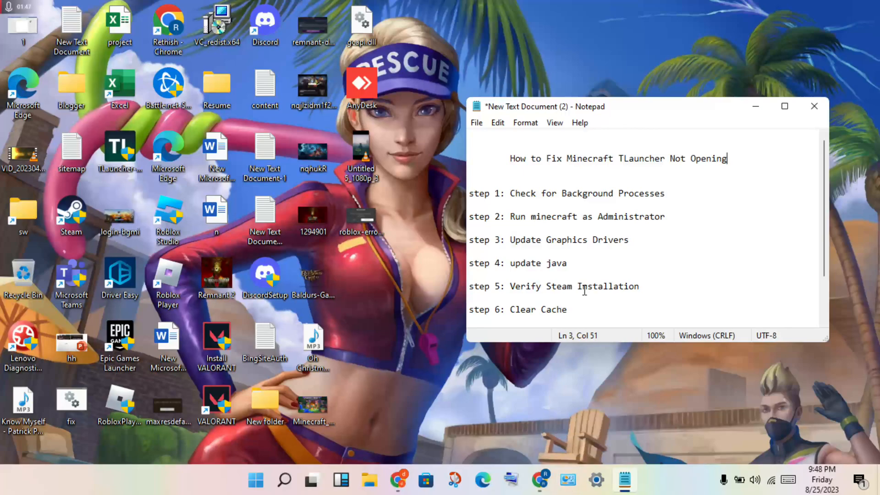
{"action": "mouse_move", "coordinate": [549, 260]}
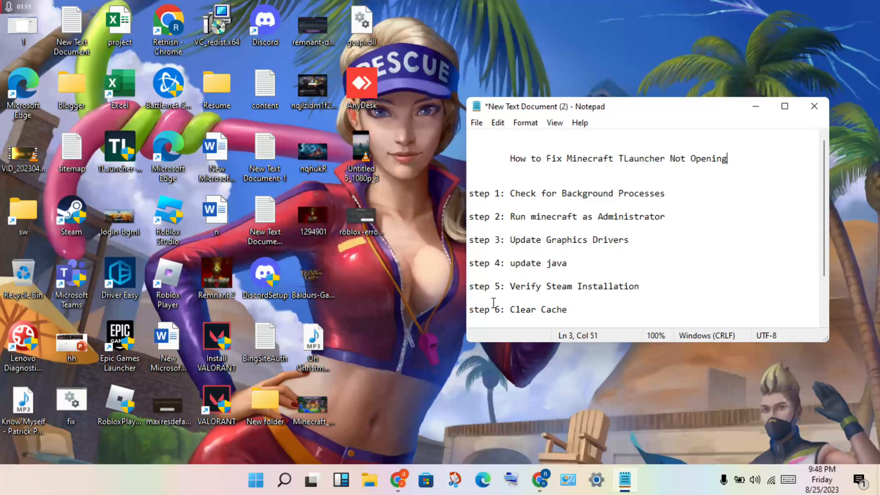
{"action": "mouse_move", "coordinate": [653, 286]}
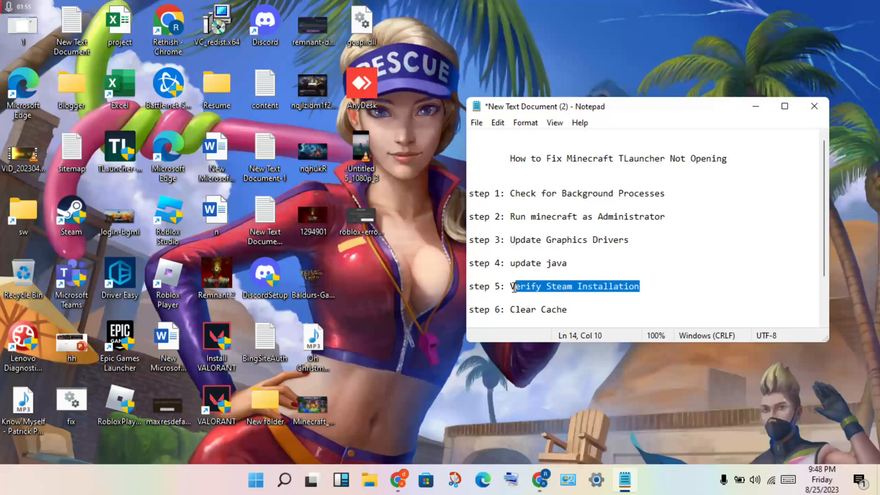
Delete the Verify Steam Installation line so Clear Cache moves up as step 5.
{"action": "key", "text": "Delete"}
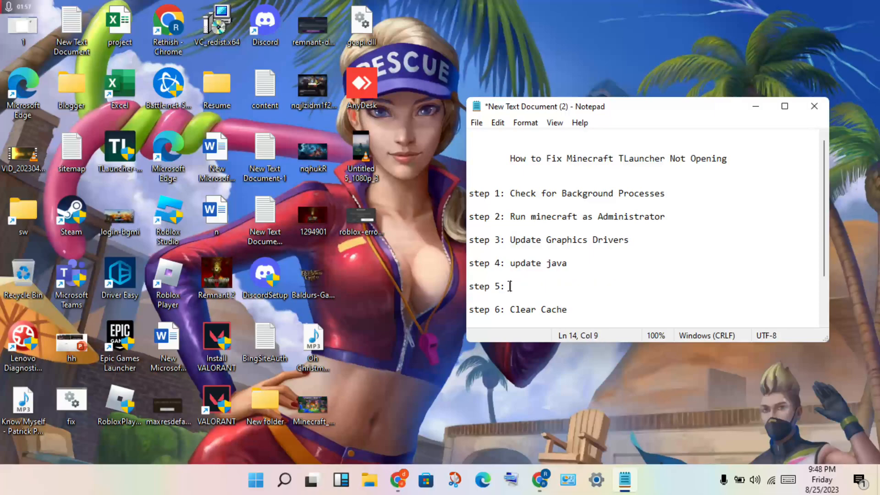
{"action": "key", "text": "Backspace"}
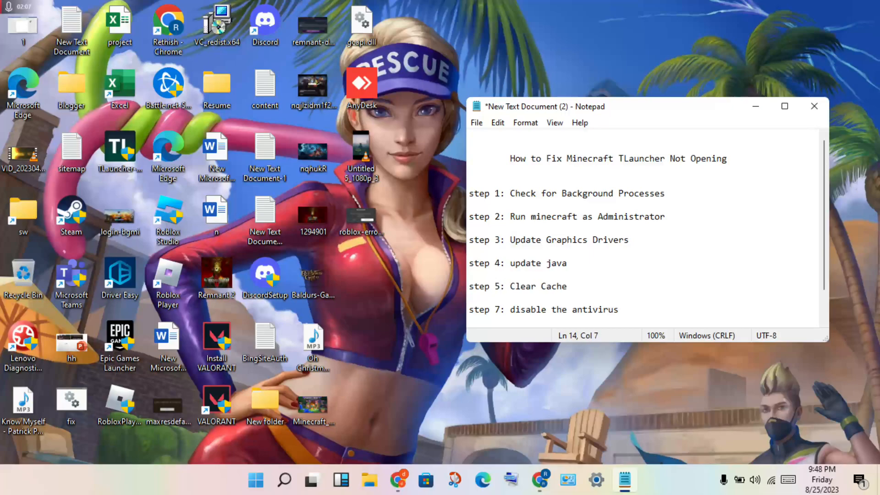
{"action": "mouse_move", "coordinate": [571, 292]}
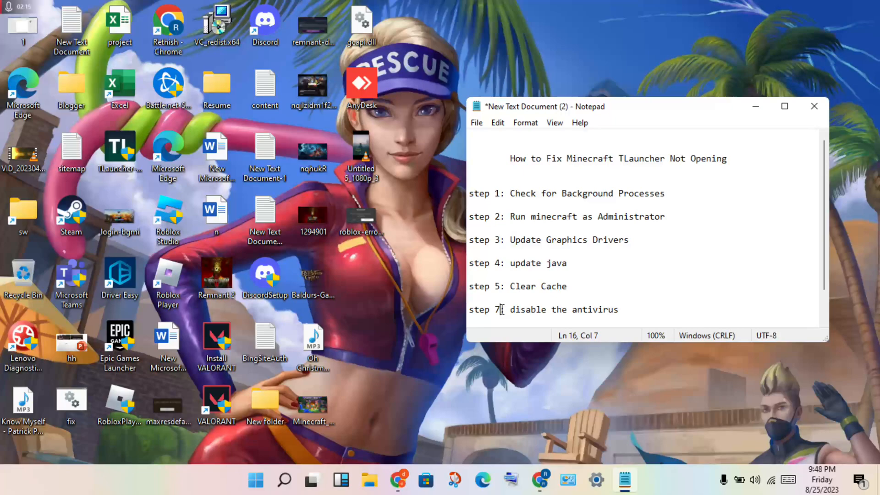
Change the disable-the-antivirus step number from 7 to 6.
{"action": "type", "text": "6"}
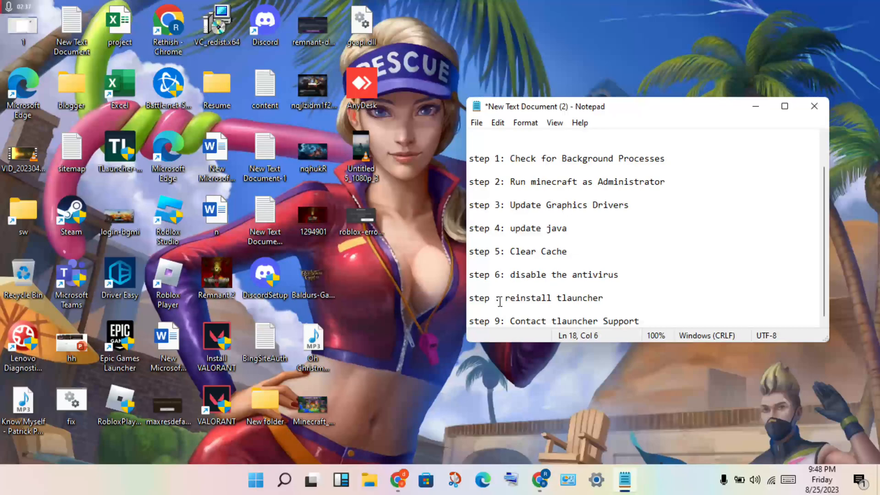
Renumber the reinstall tlauncher line as step 7.
{"action": "type", "text": "7"}
{"action": "left_click", "coordinate": [646, 321]}
{"action": "type", "text": "8"}
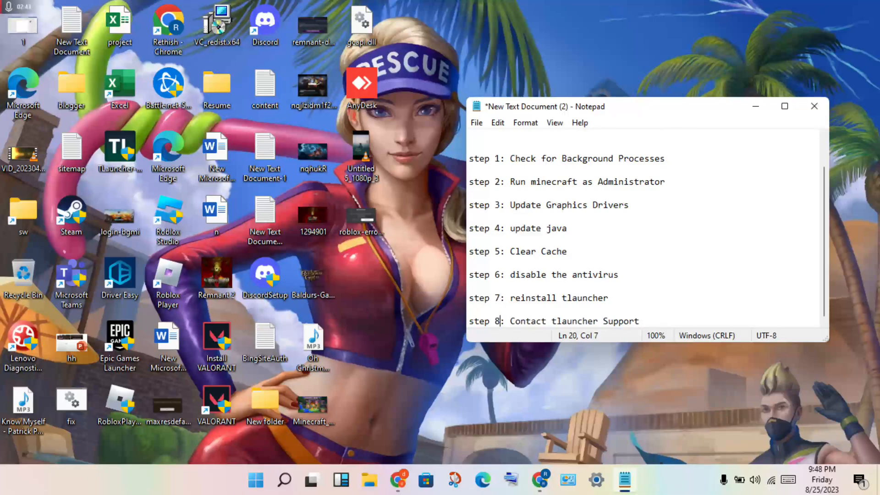
{"action": "mouse_move", "coordinate": [577, 314]}
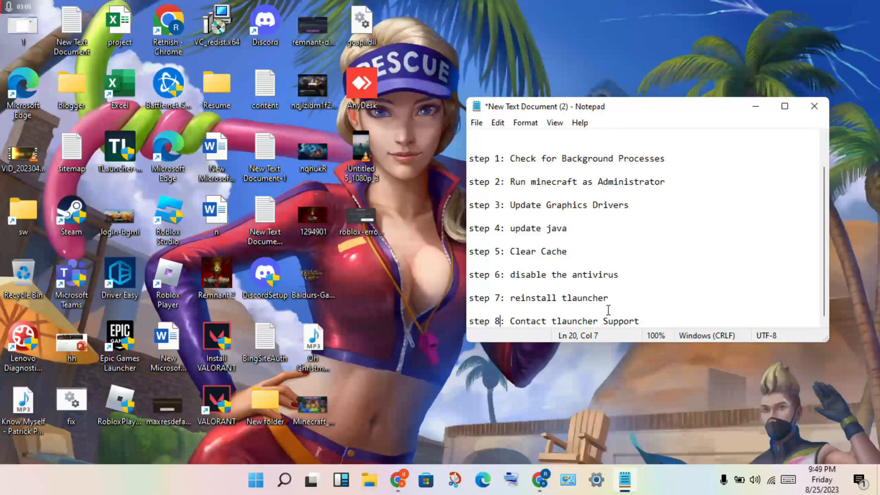
{"action": "mouse_move", "coordinate": [394, 463]}
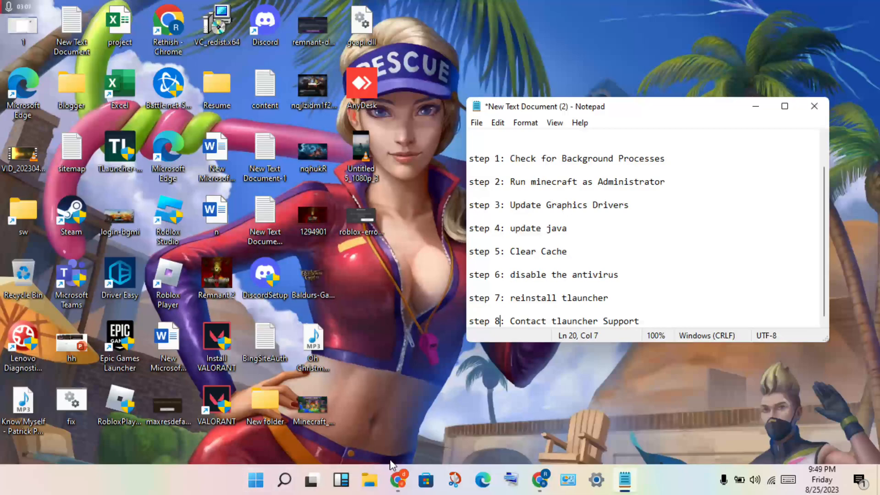
{"action": "mouse_move", "coordinate": [787, 36]}
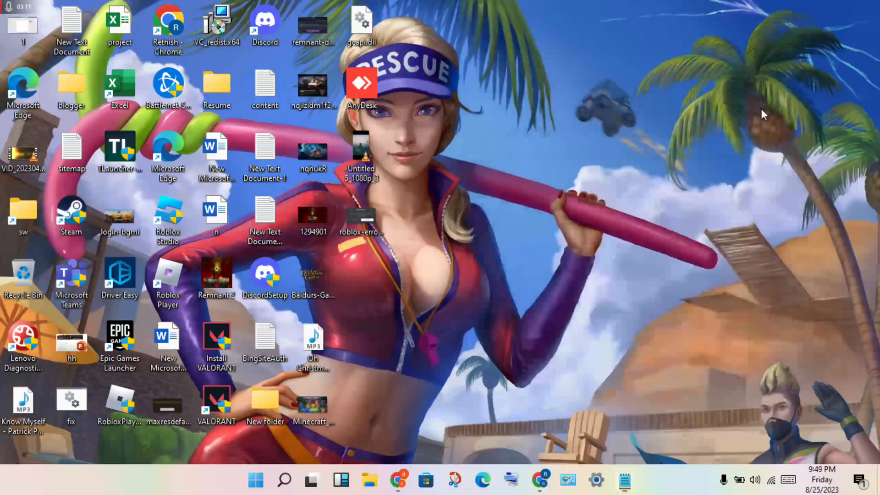
{"action": "mouse_move", "coordinate": [661, 180]}
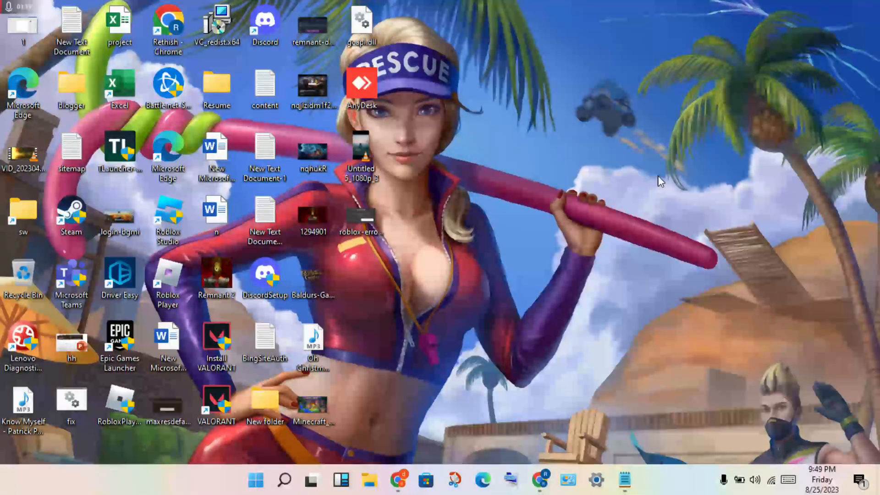